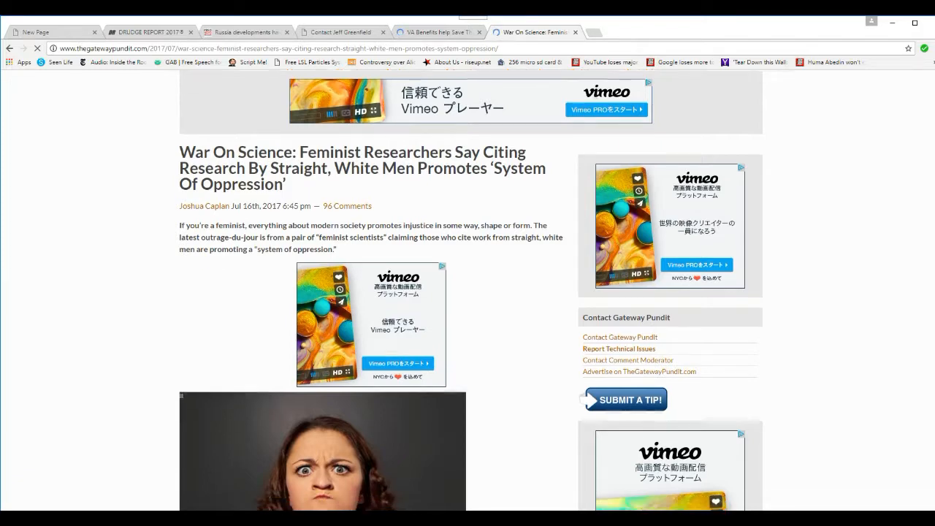
scroll("down", 3)
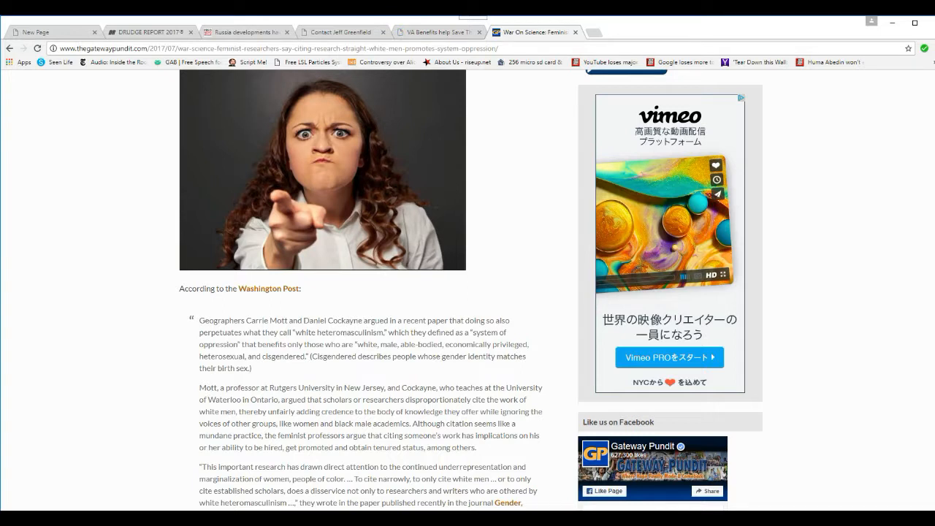
scroll("down", 3)
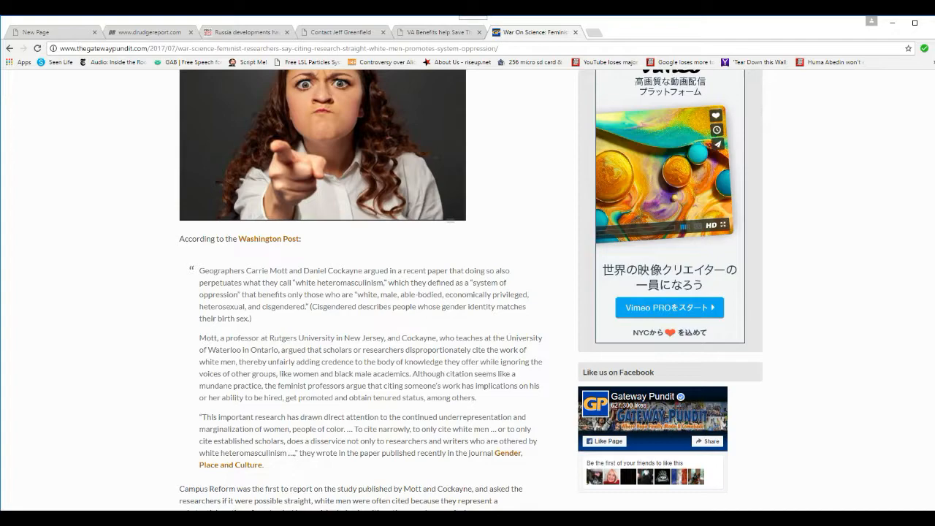
scroll("down", 3)
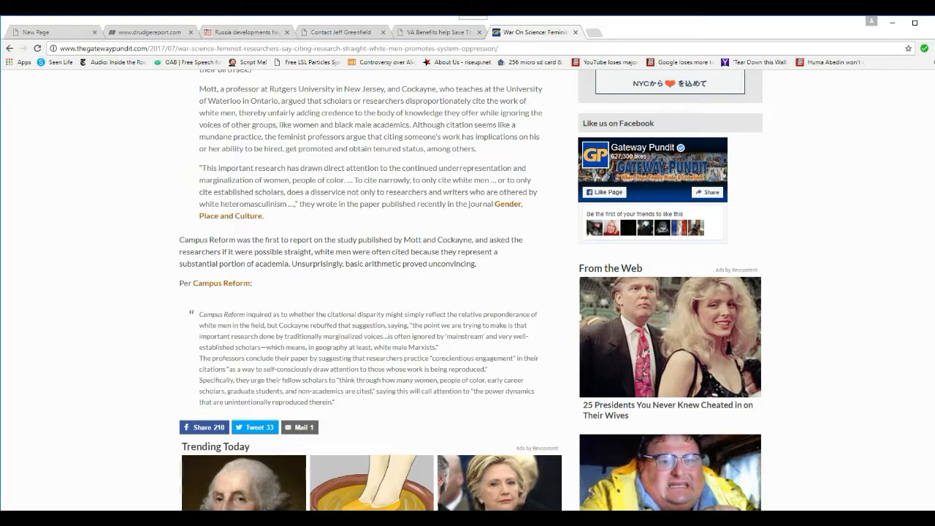
scroll("down", 3)
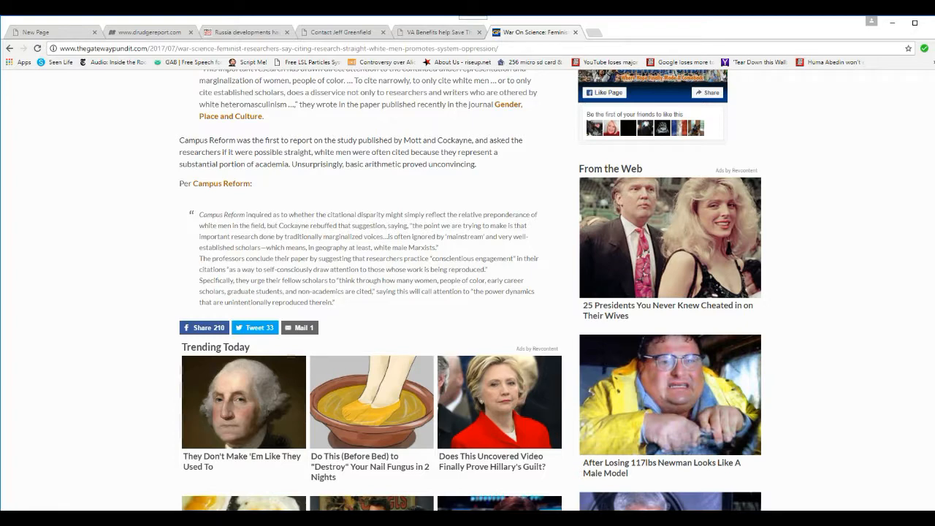
scroll("up", 3)
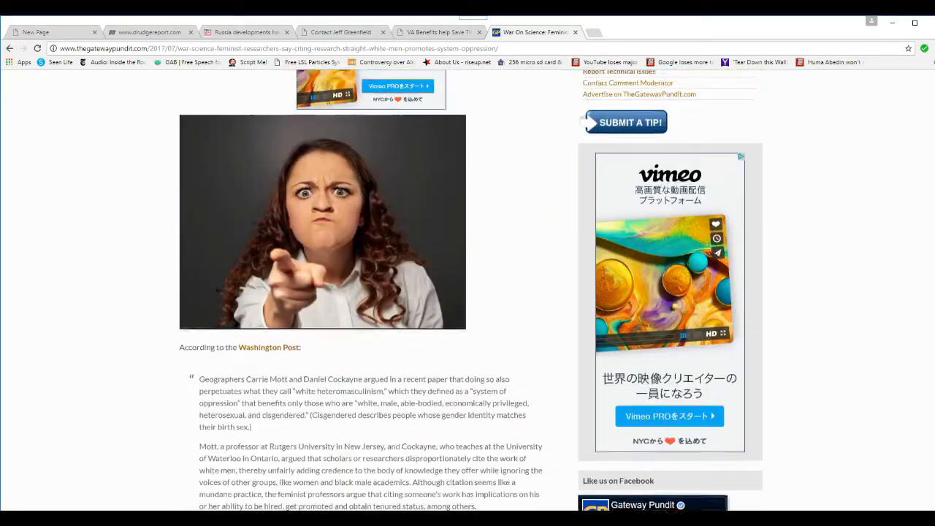
scroll("up", 3)
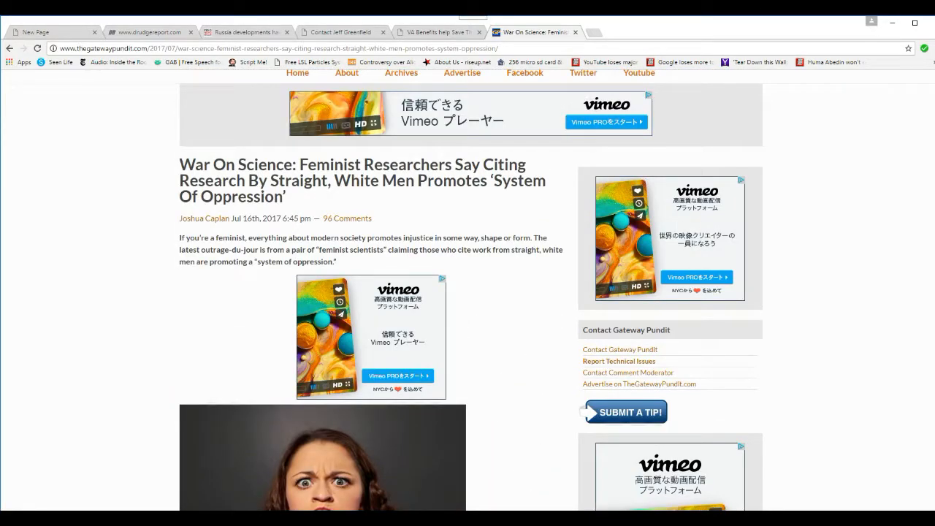
scroll("up", 3)
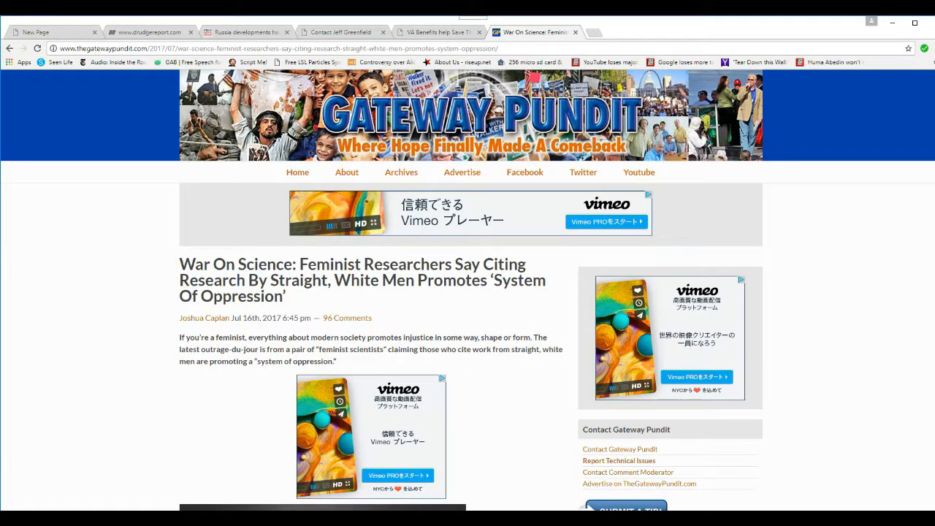
scroll("down", 3)
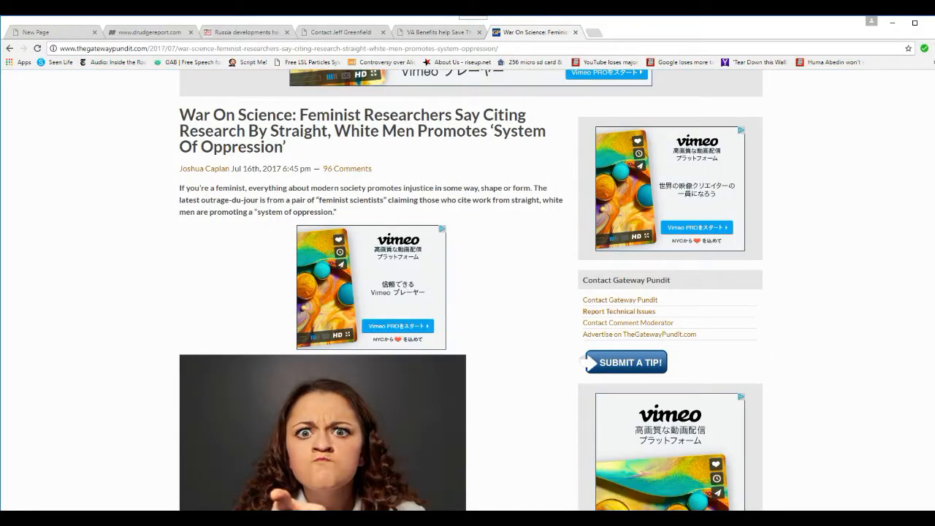
scroll("down", 3)
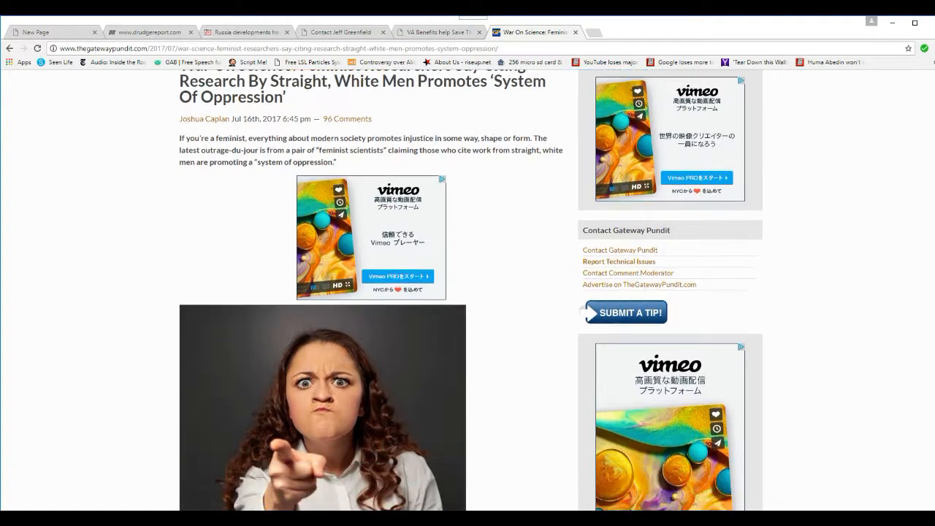